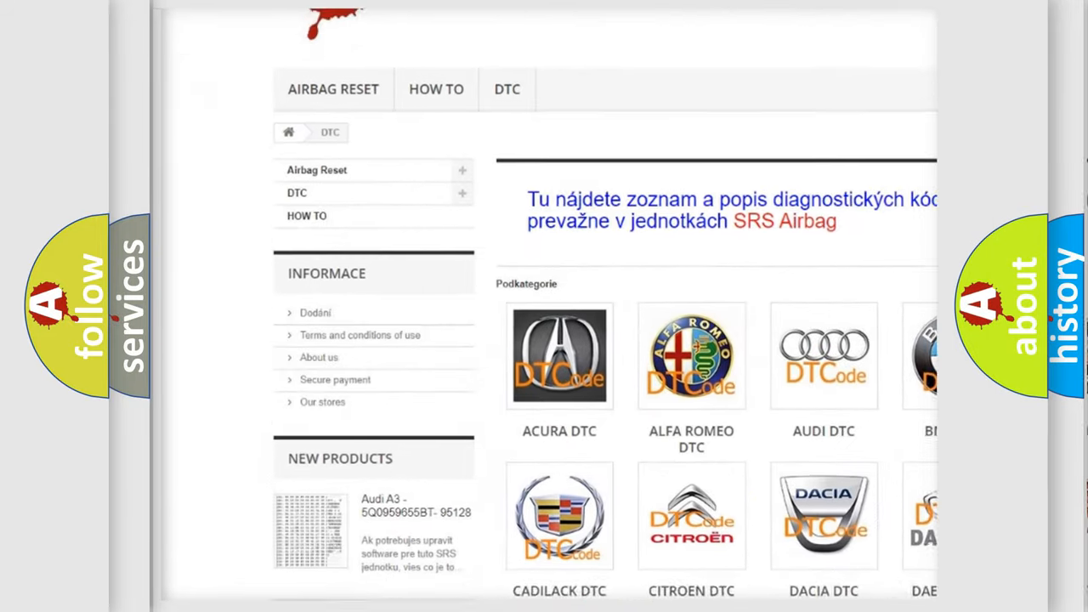
scroll(down, 3)
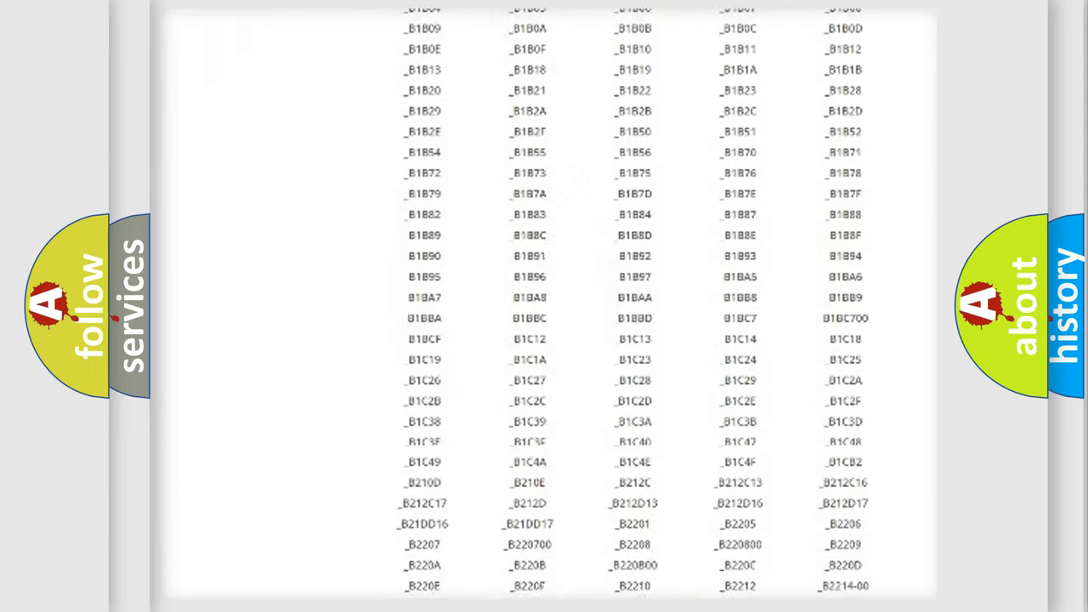
scroll(down, 3)
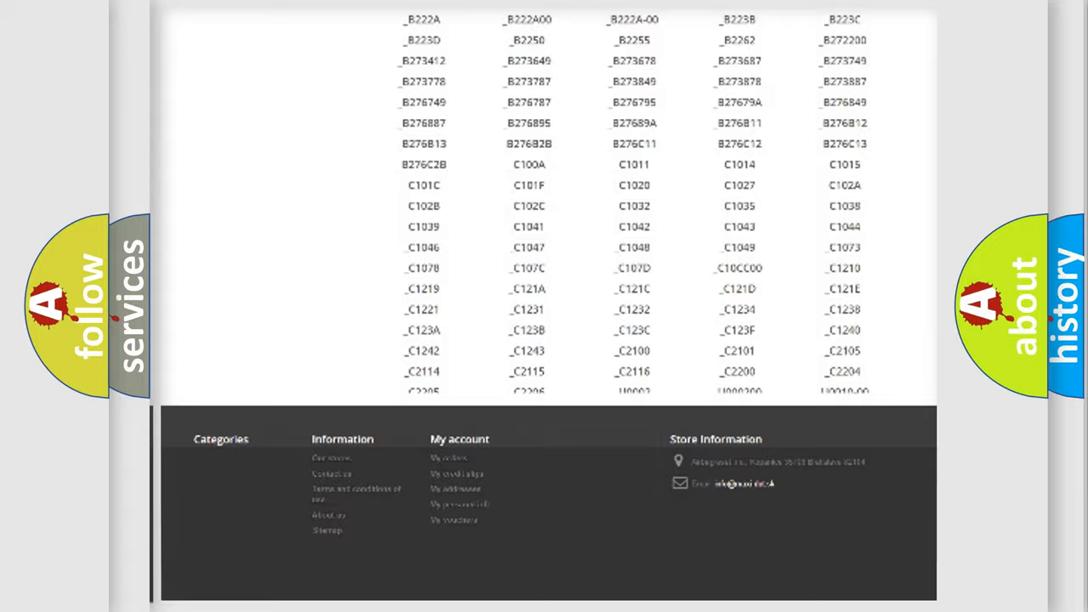
scroll(up, 3)
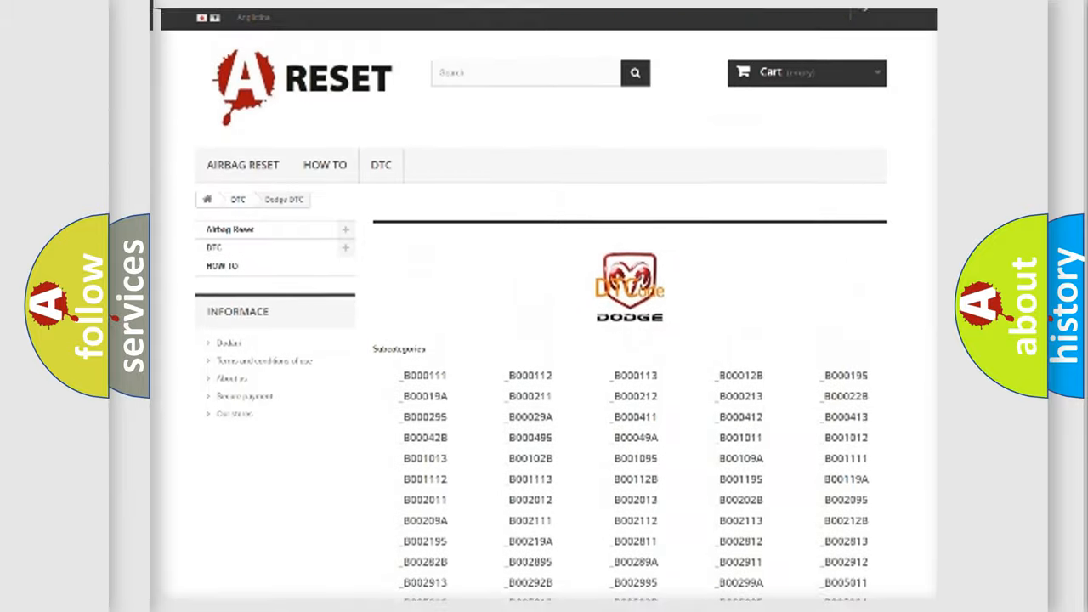